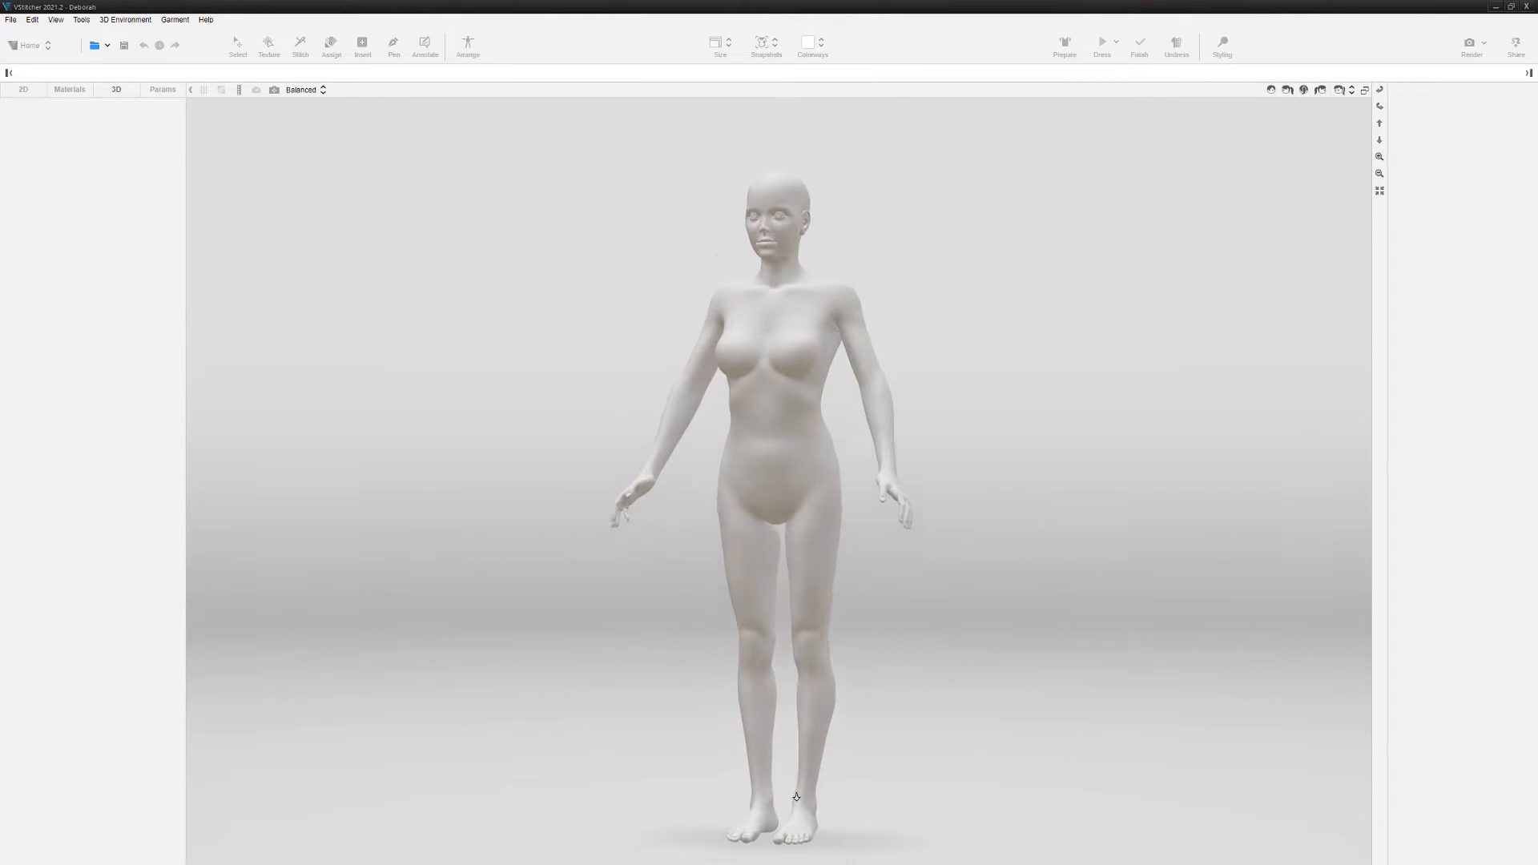
Open the Preferences window from the Edit menu to reach the General settings
left_click(32, 19)
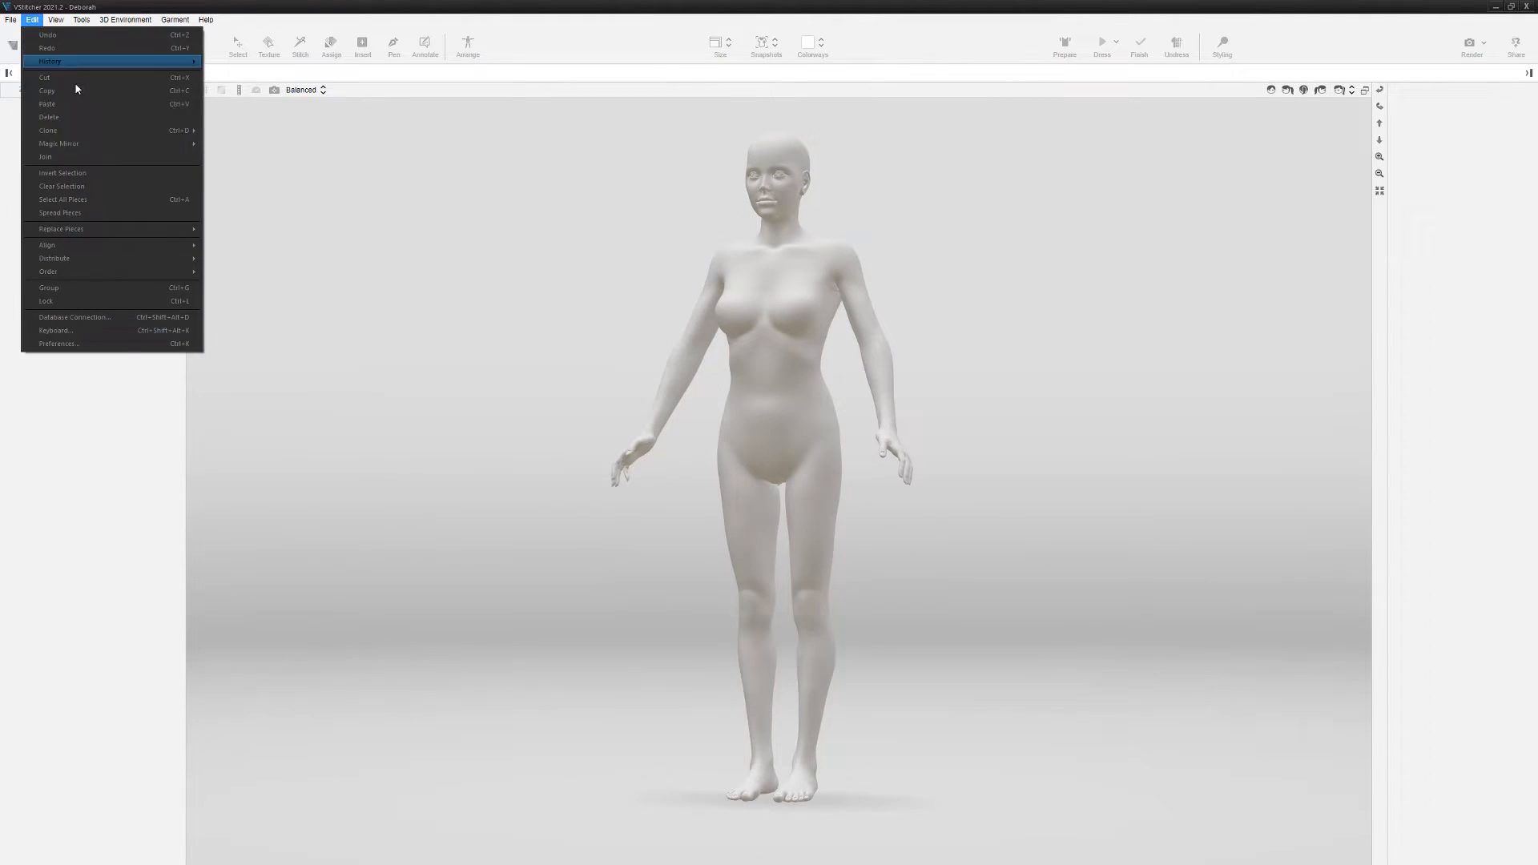
left_click(57, 342)
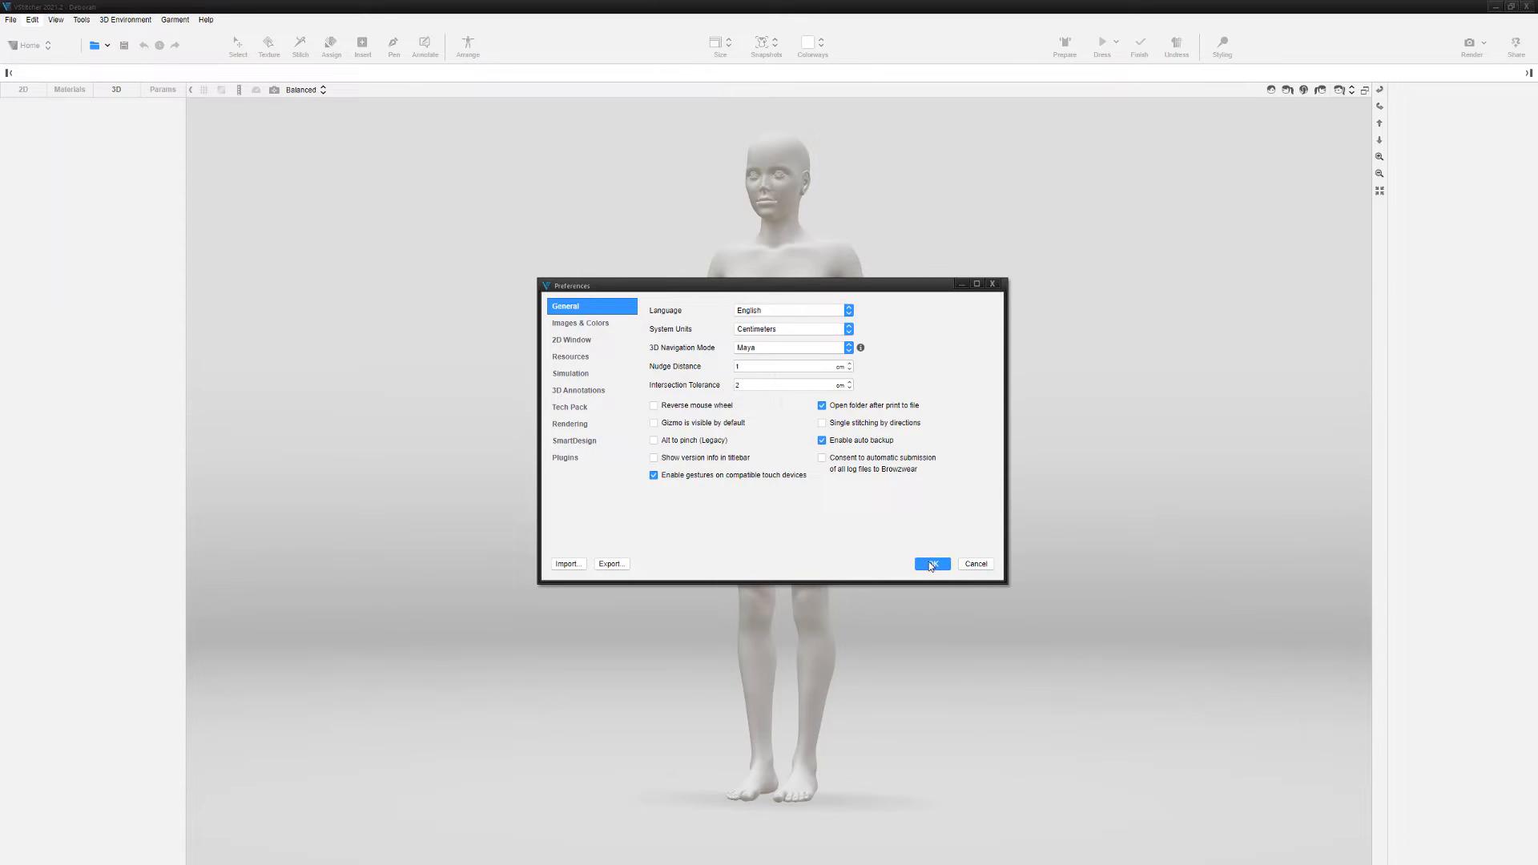
Confirm the Maya navigation preference with OK and return to the 3D workspace
left_click(930, 562)
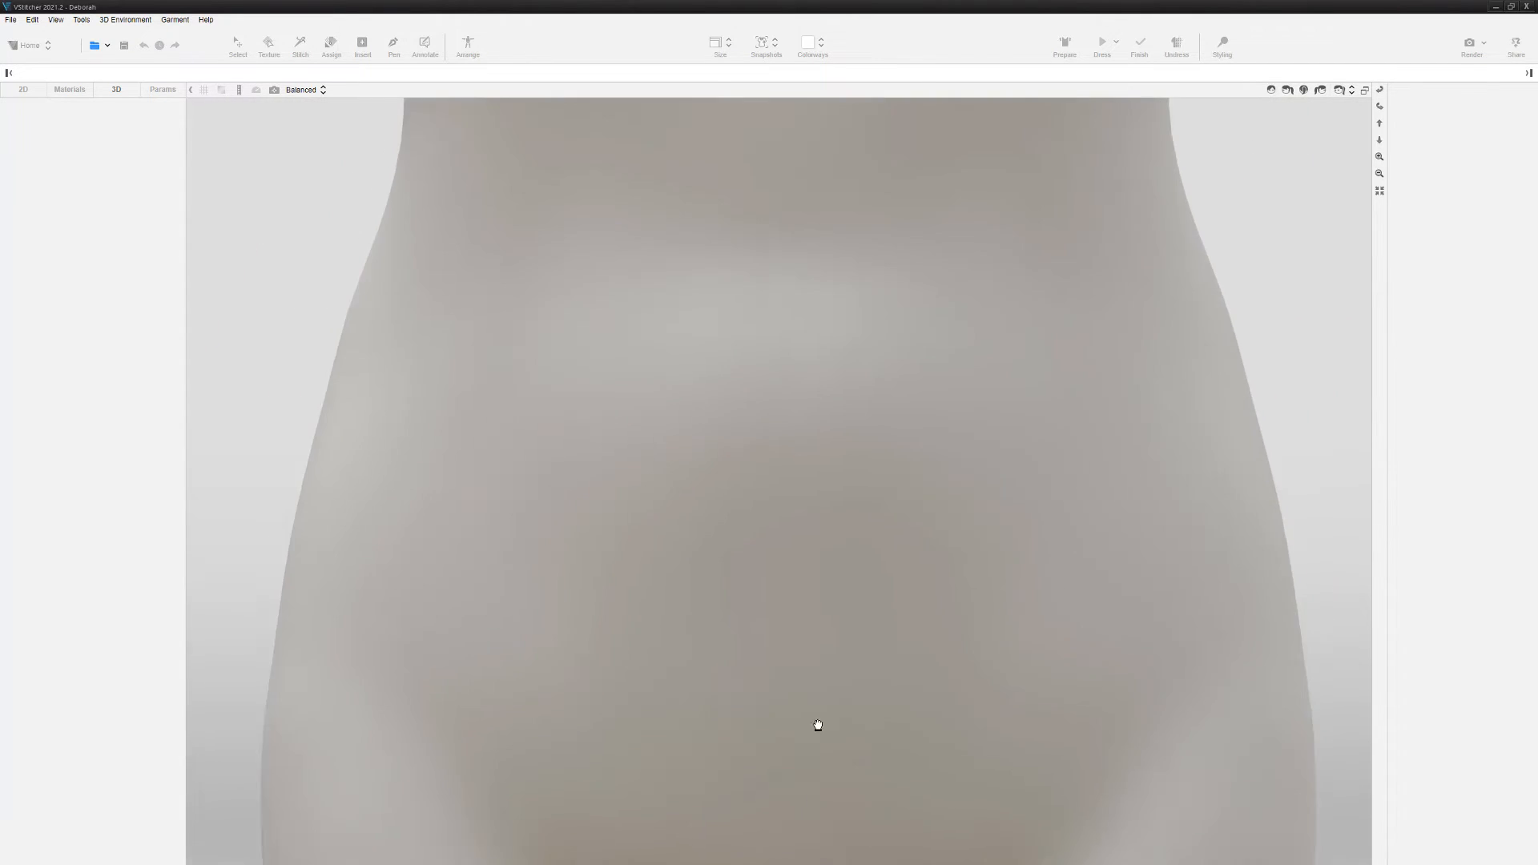
Frame the whole avatar head to feet in the 3D window with the F key
key("f")
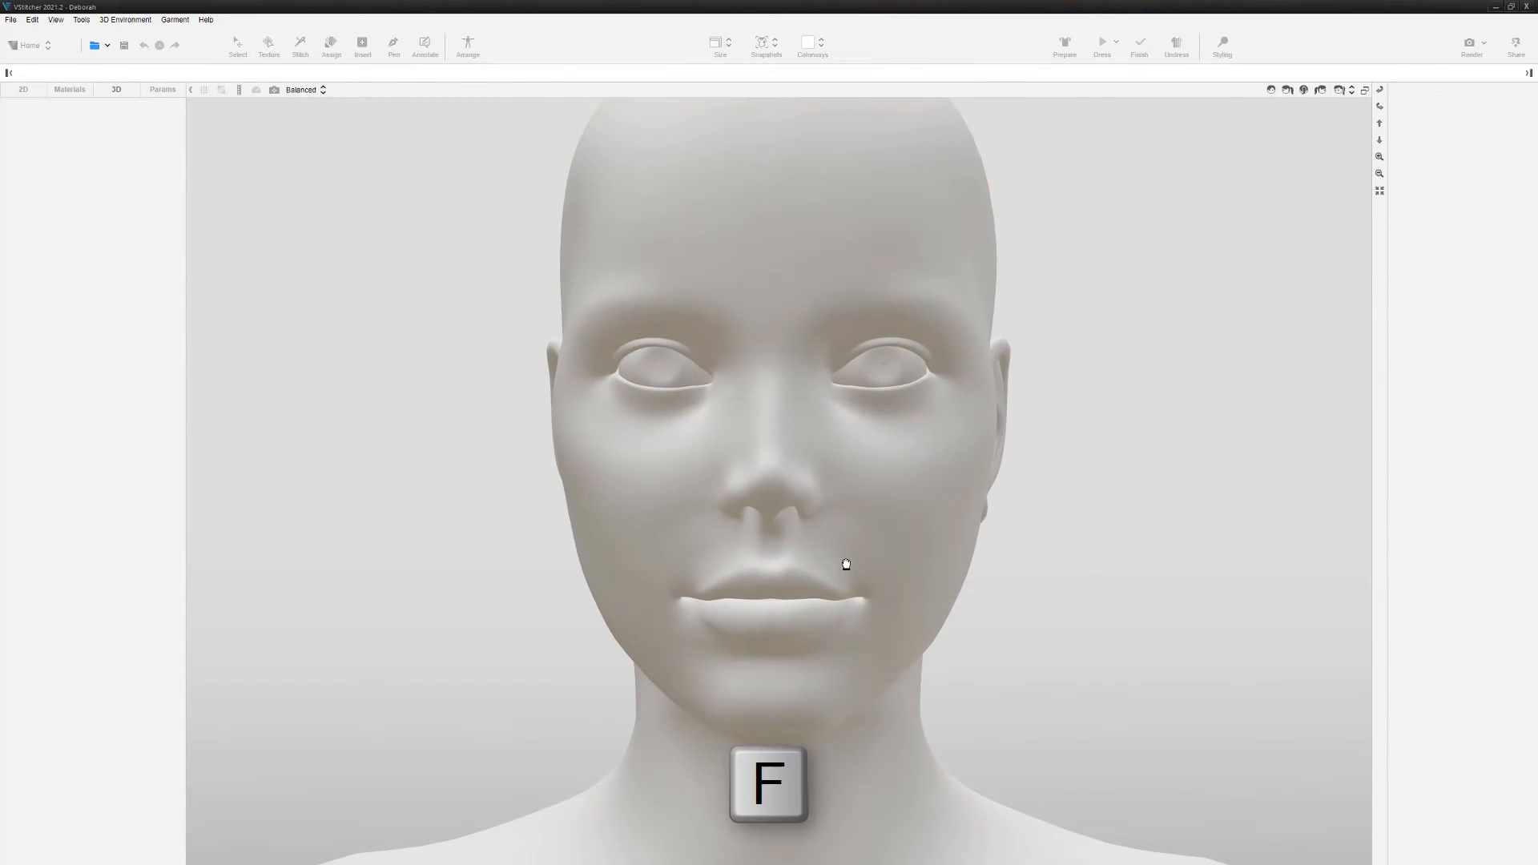
key("f")
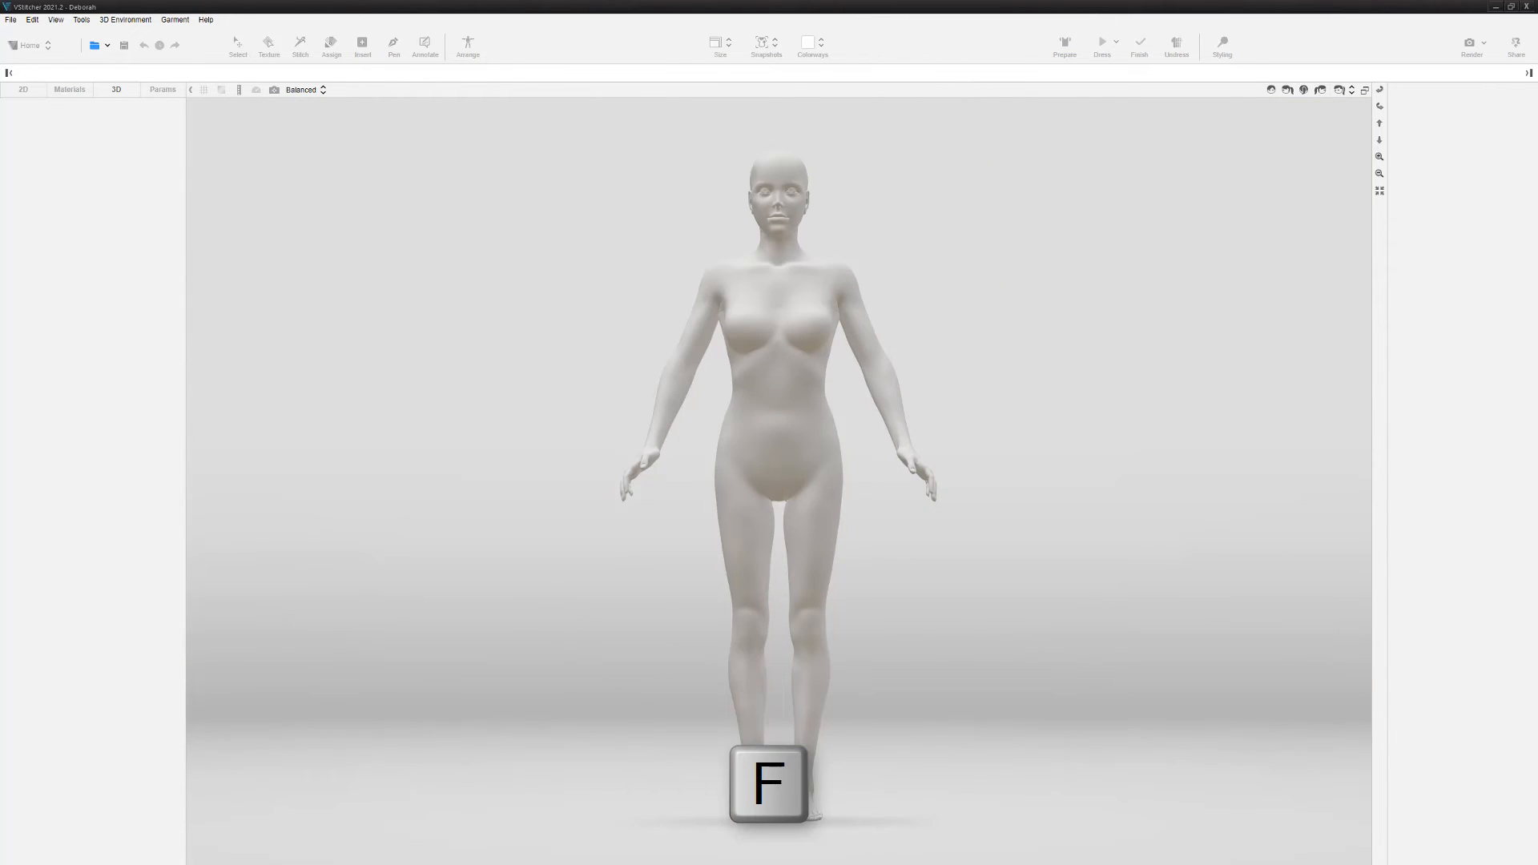
key("f")
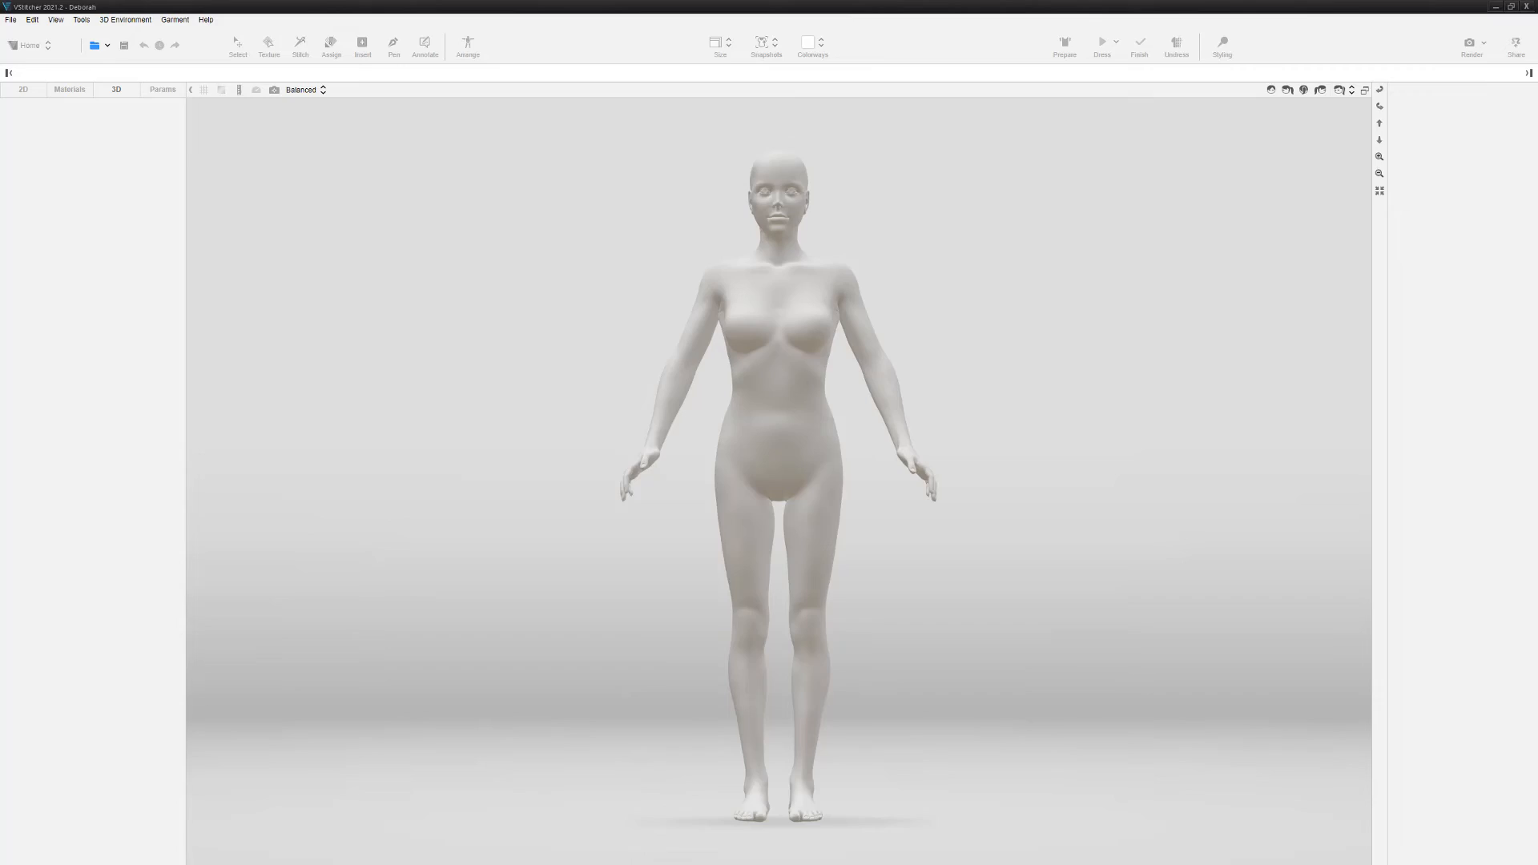